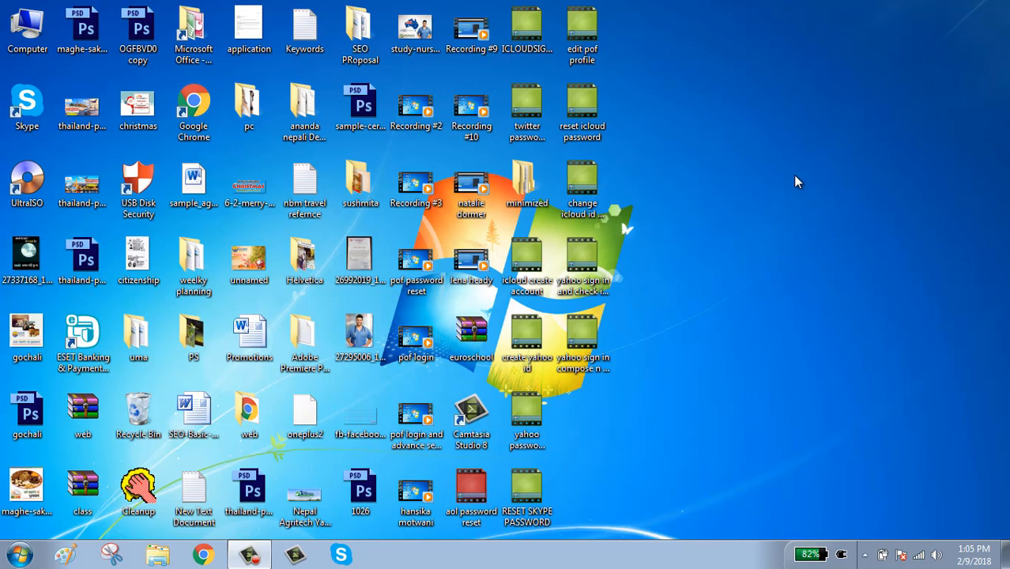
Launch Google Chrome from the Windows desktop, landing on the iCloud sign-in page.
click(360, 490)
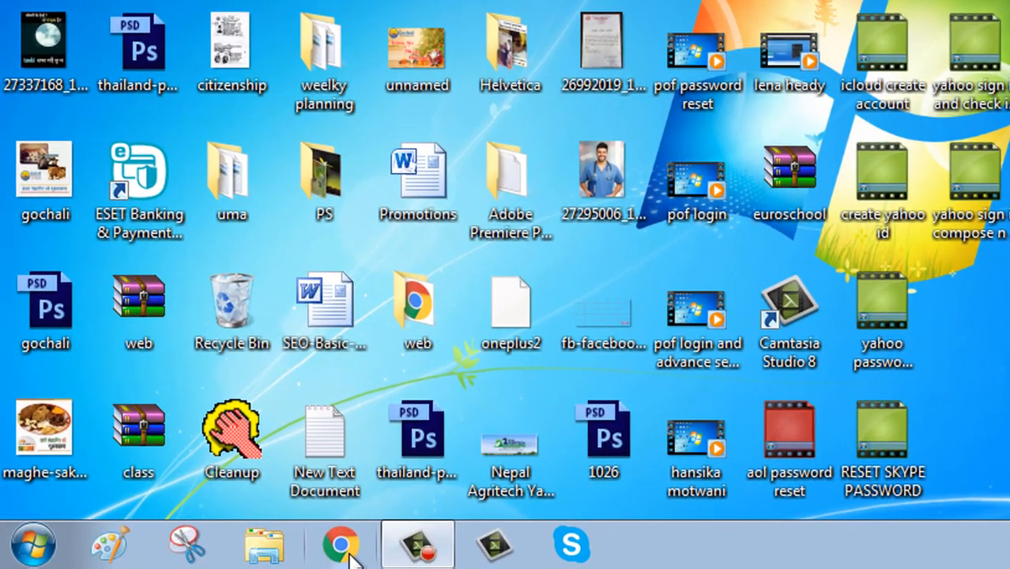
click(340, 544)
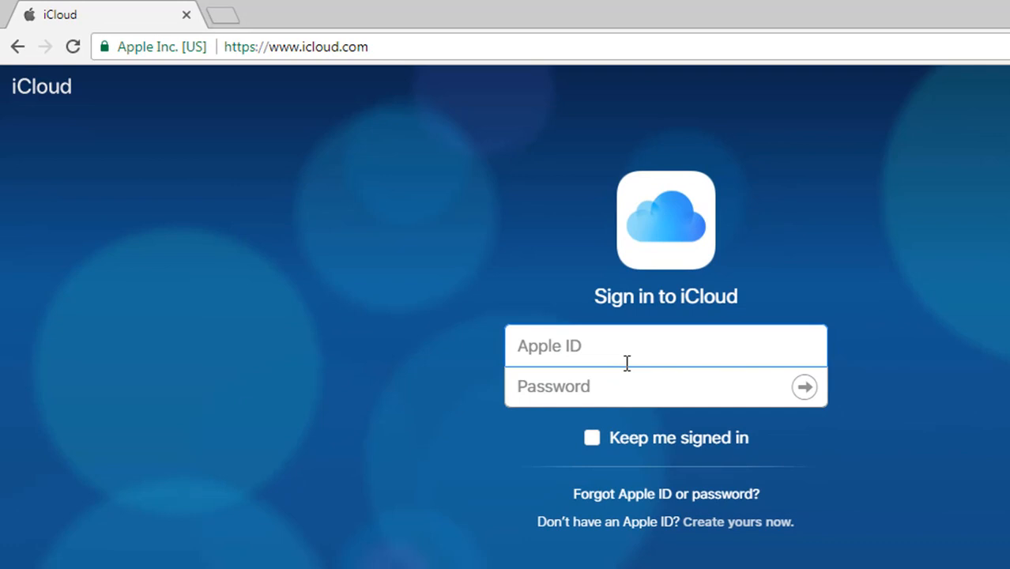
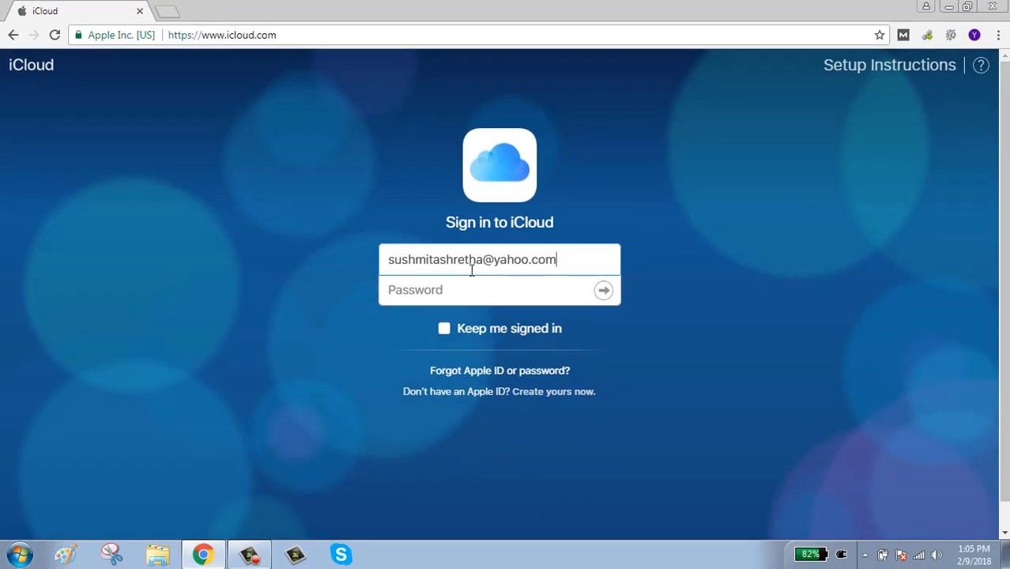
click(485, 289)
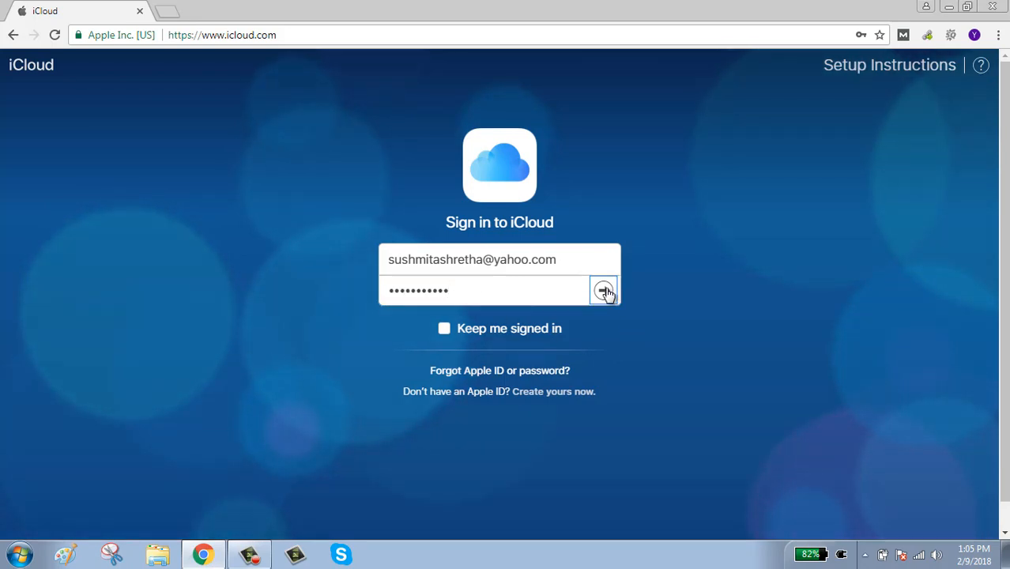
click(603, 291)
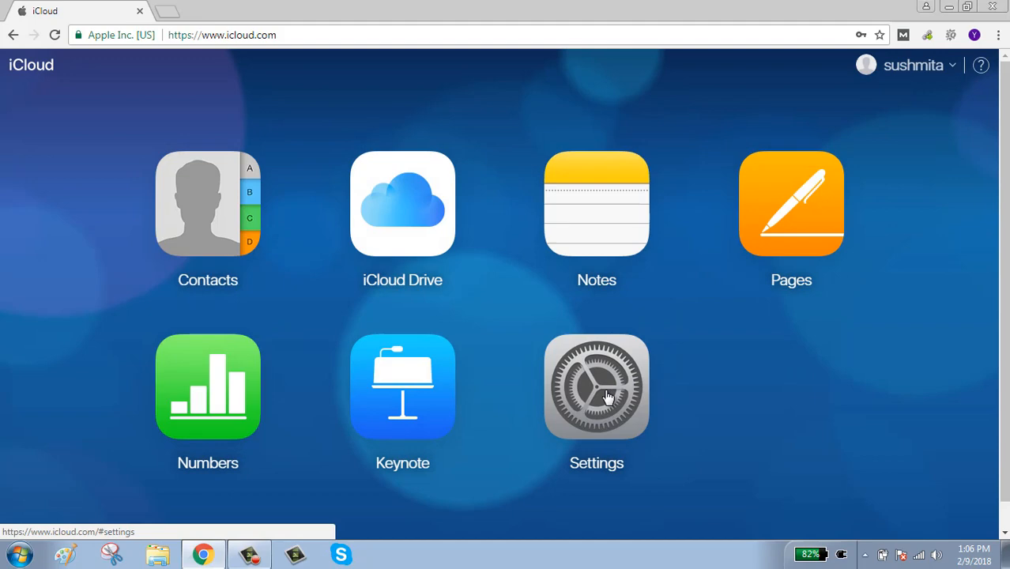
Open iCloud Settings and choose Manage to load the Apple ID page in a new tab.
click(597, 386)
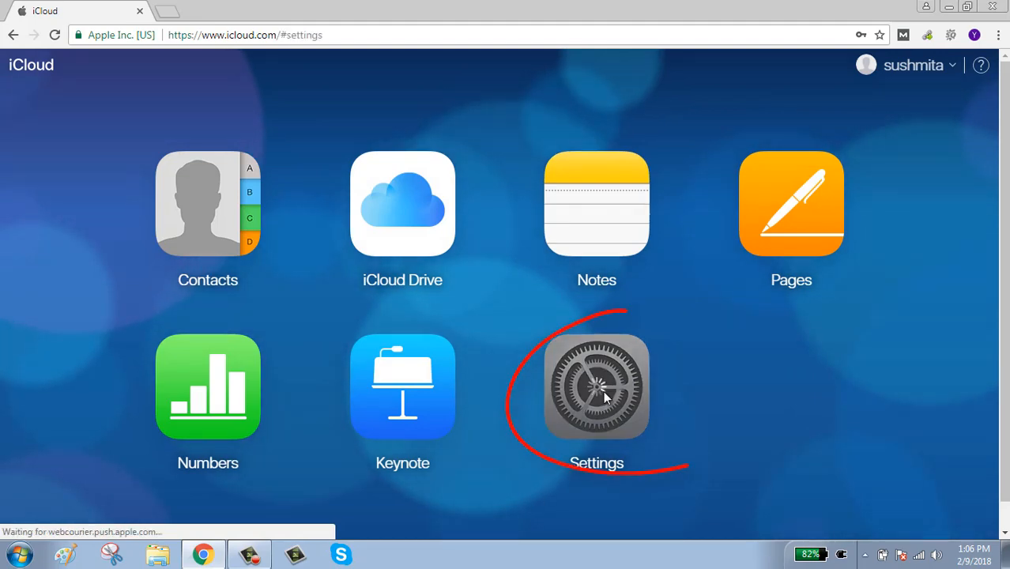
click(597, 385)
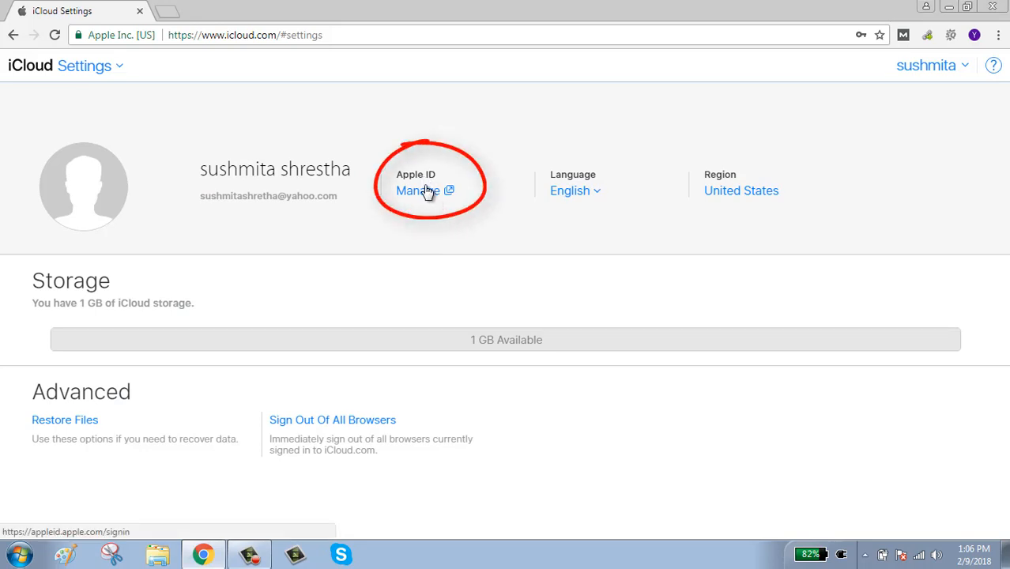
click(420, 190)
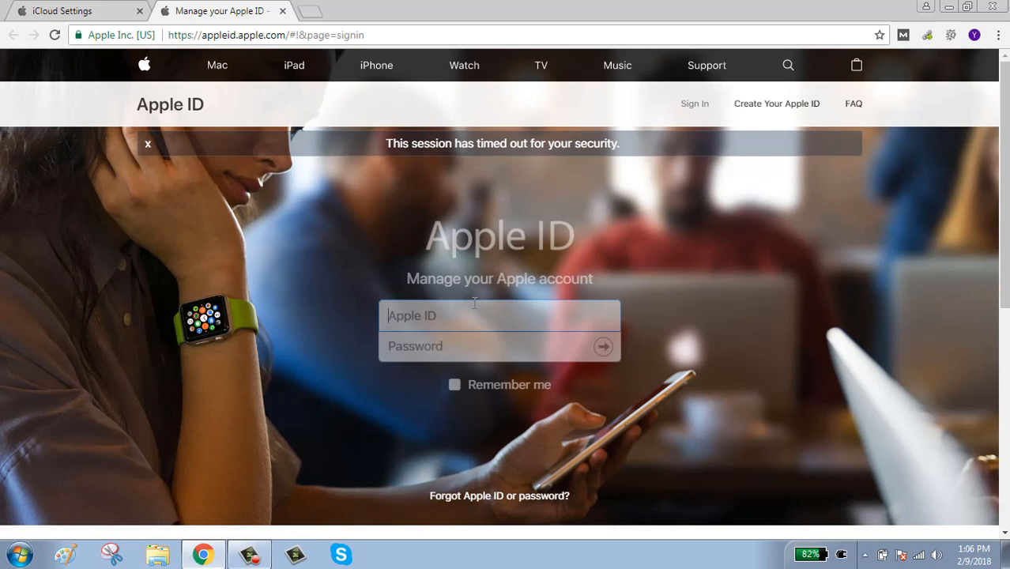
click(602, 346)
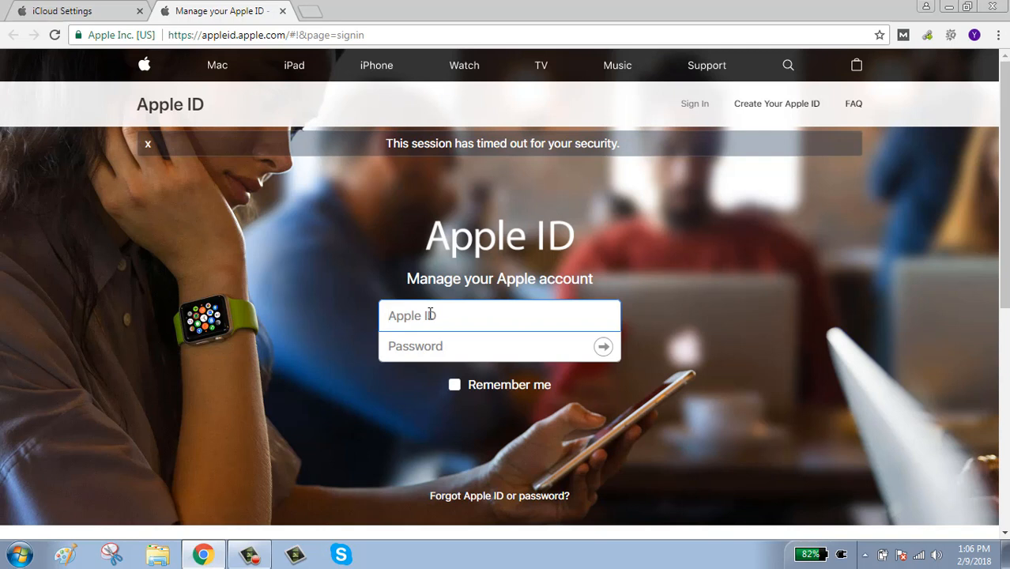
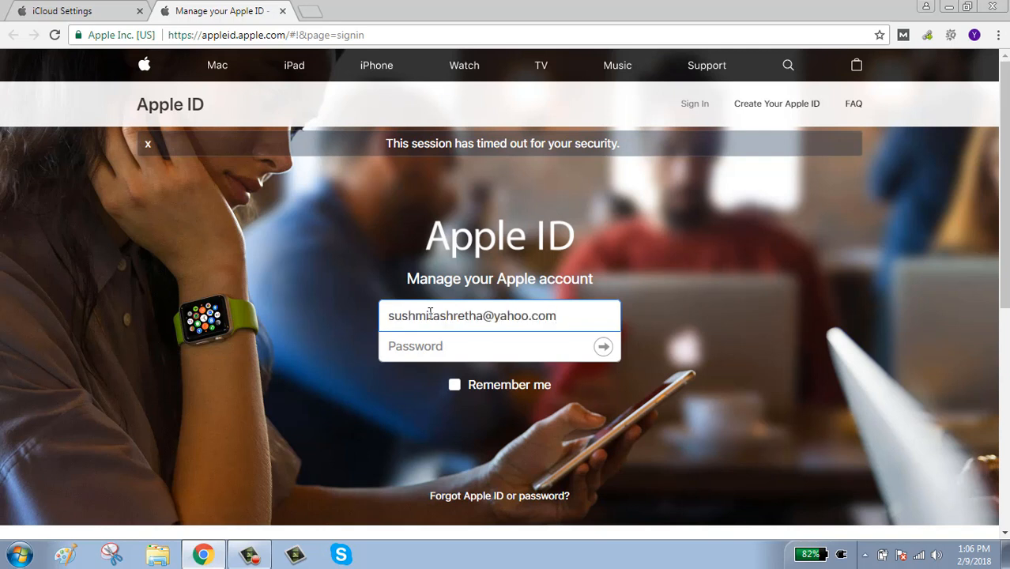
click(474, 346)
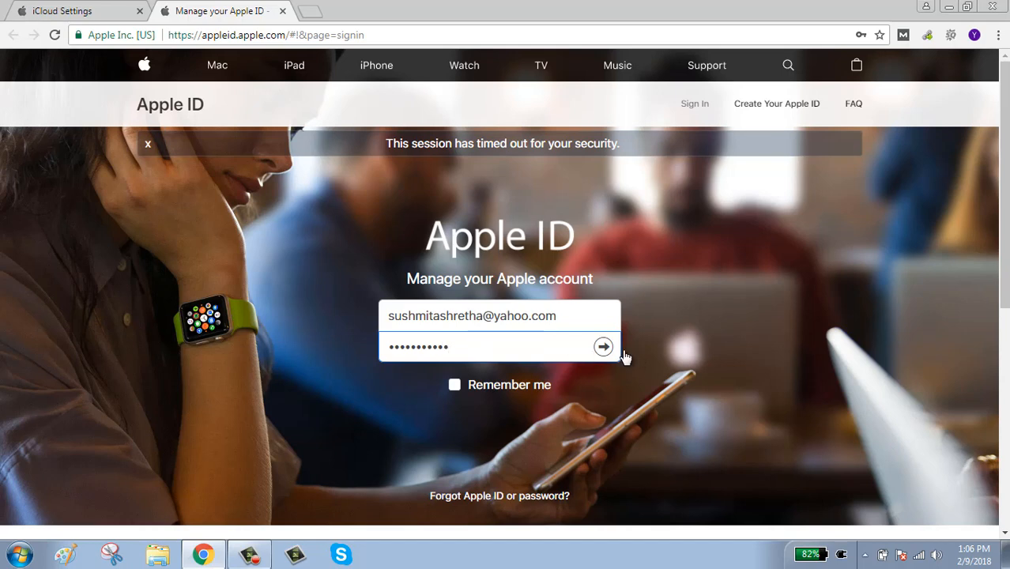
click(604, 346)
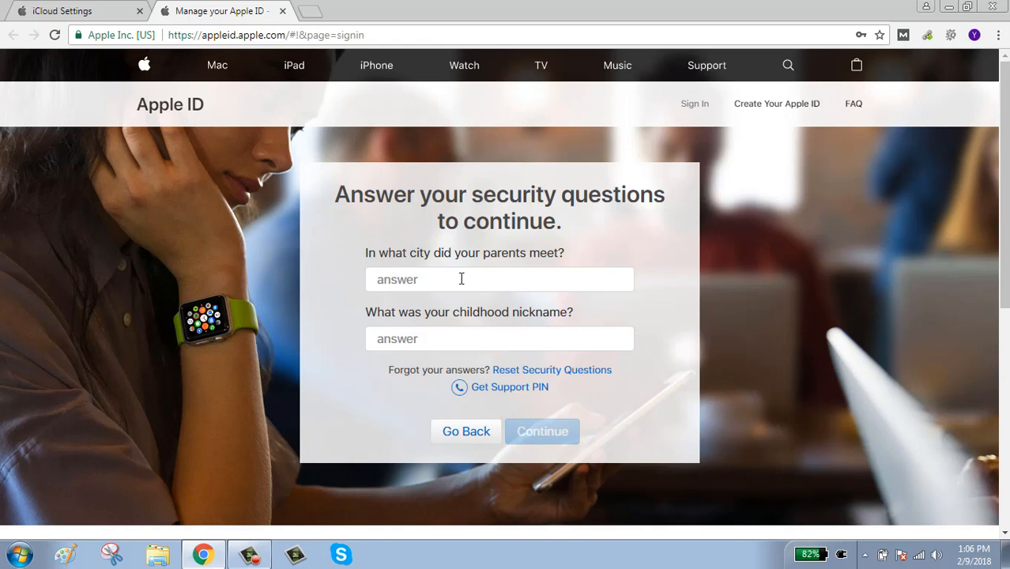
click(499, 278)
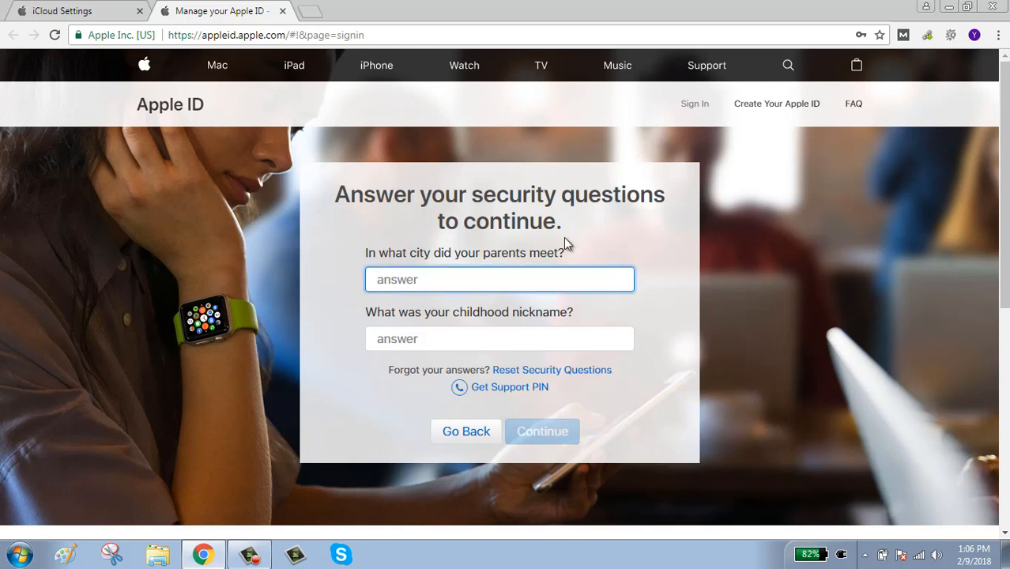
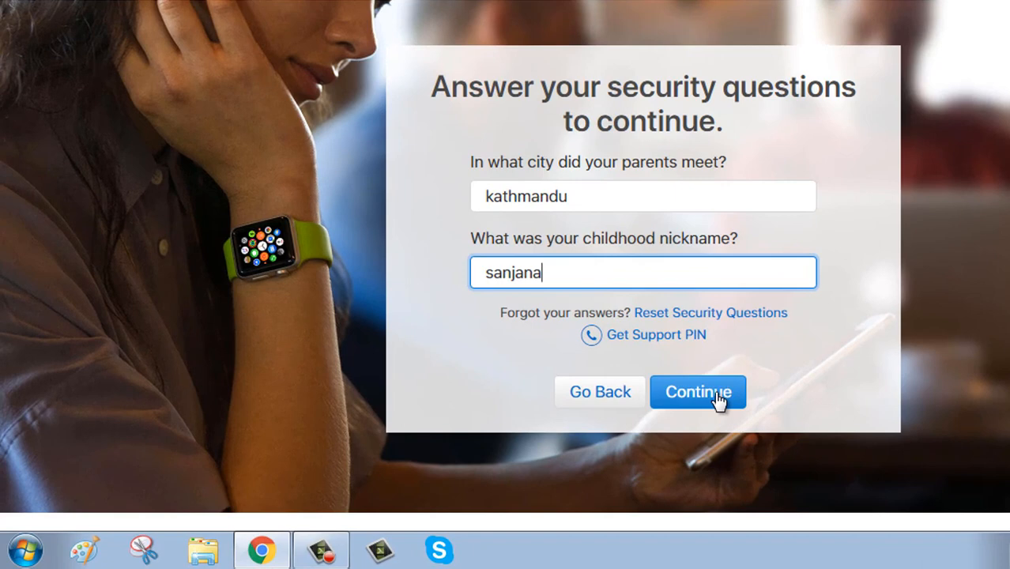
click(698, 392)
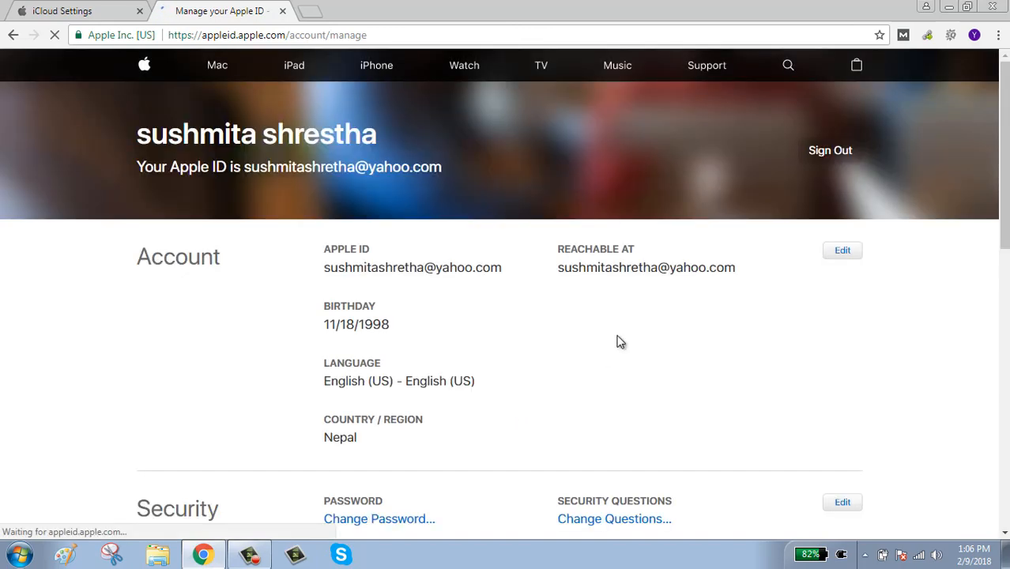
In the Security section, choose 'Change Questions...' to open the blank three-question form.
scroll(down, 3)
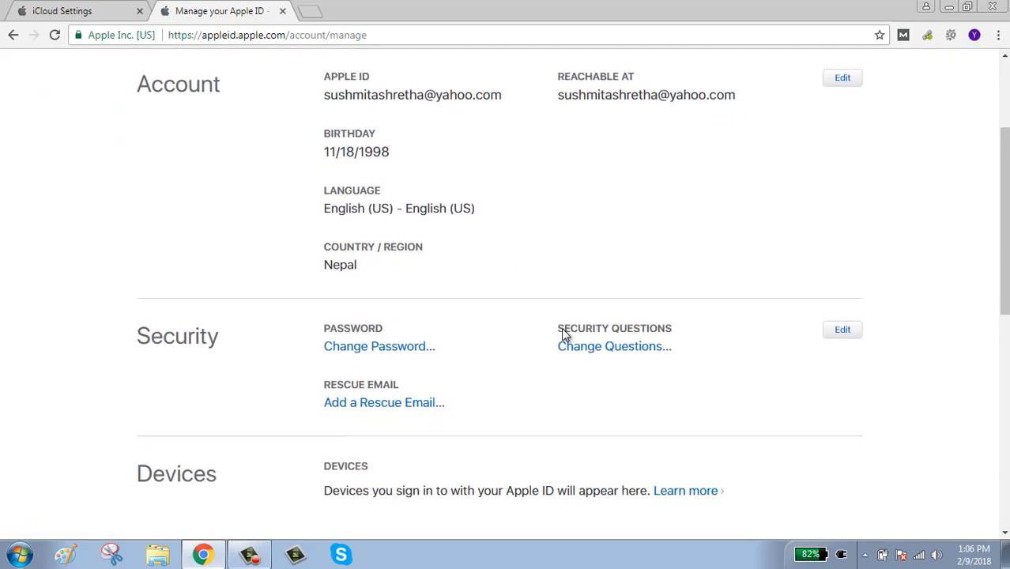
scroll(down, 3)
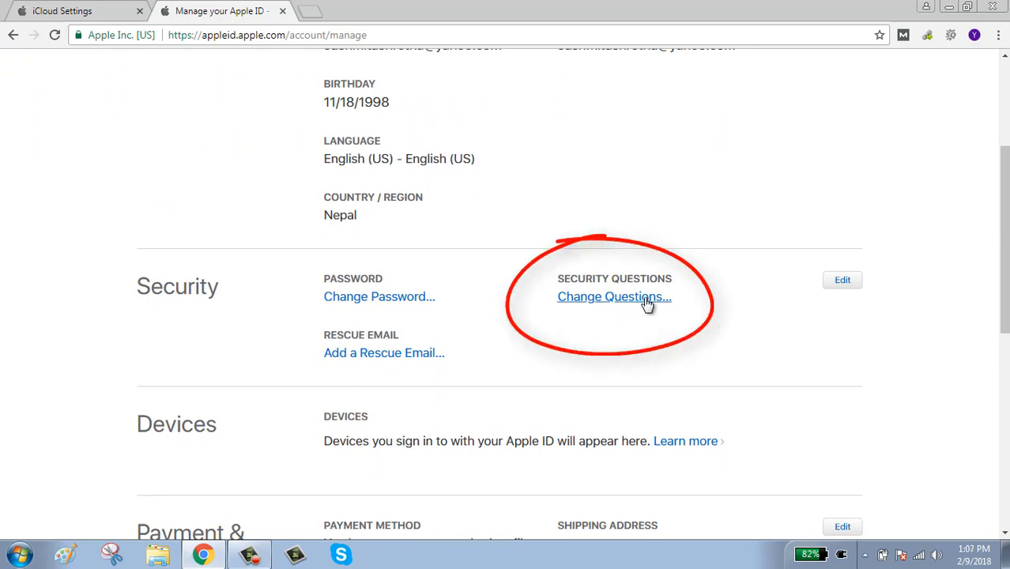
click(613, 297)
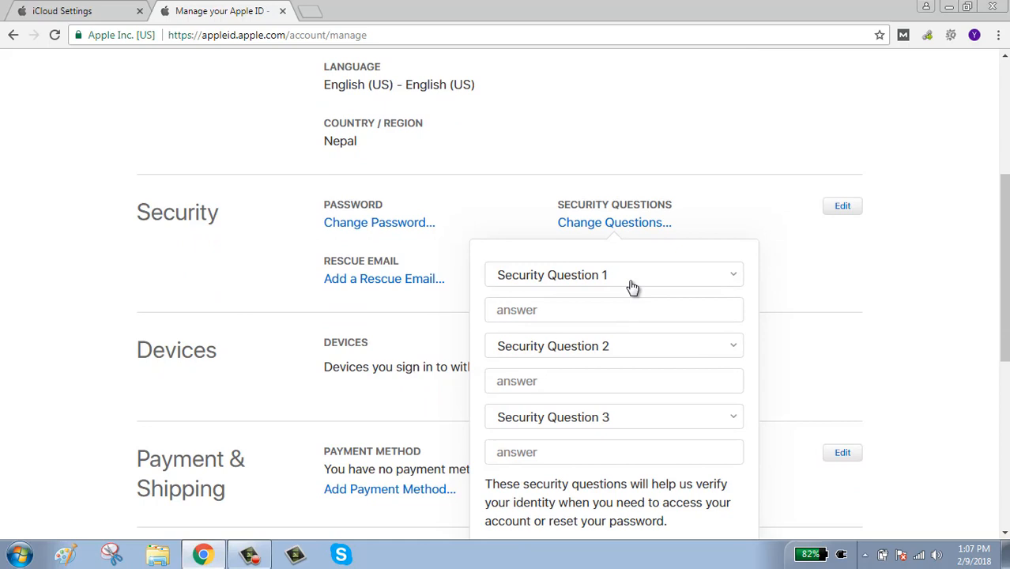
click(613, 275)
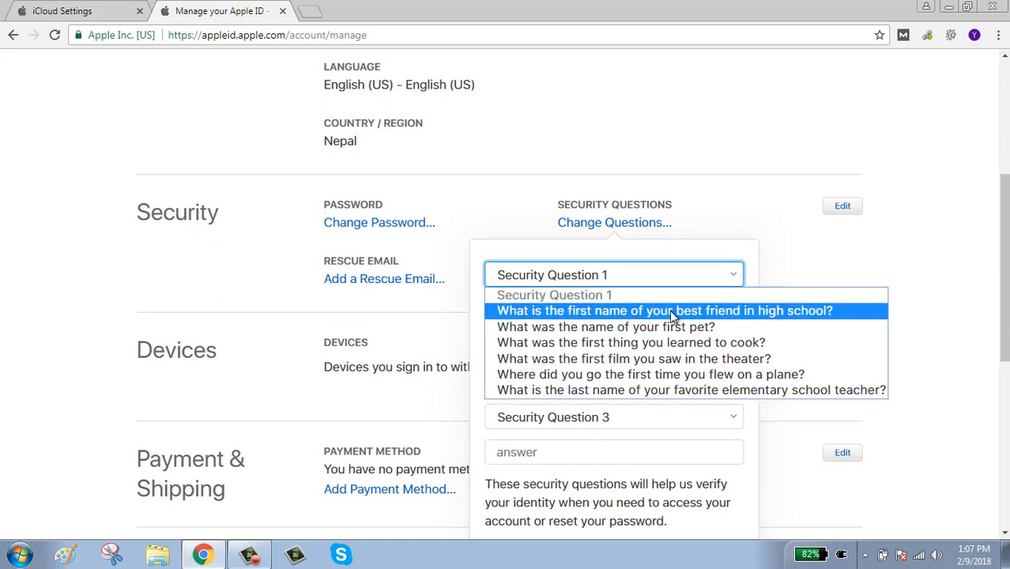
click(664, 310)
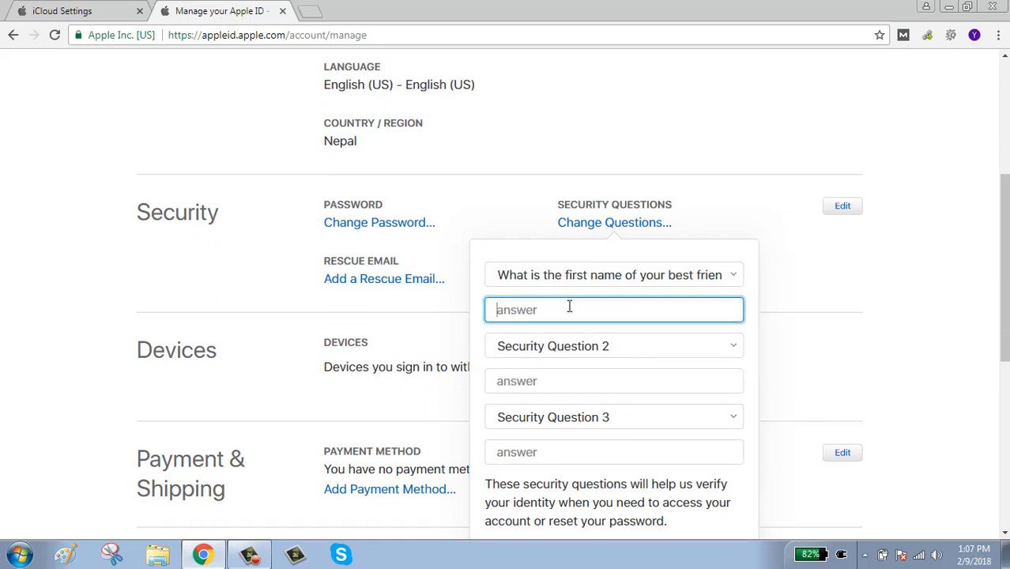
mouse_move(688, 293)
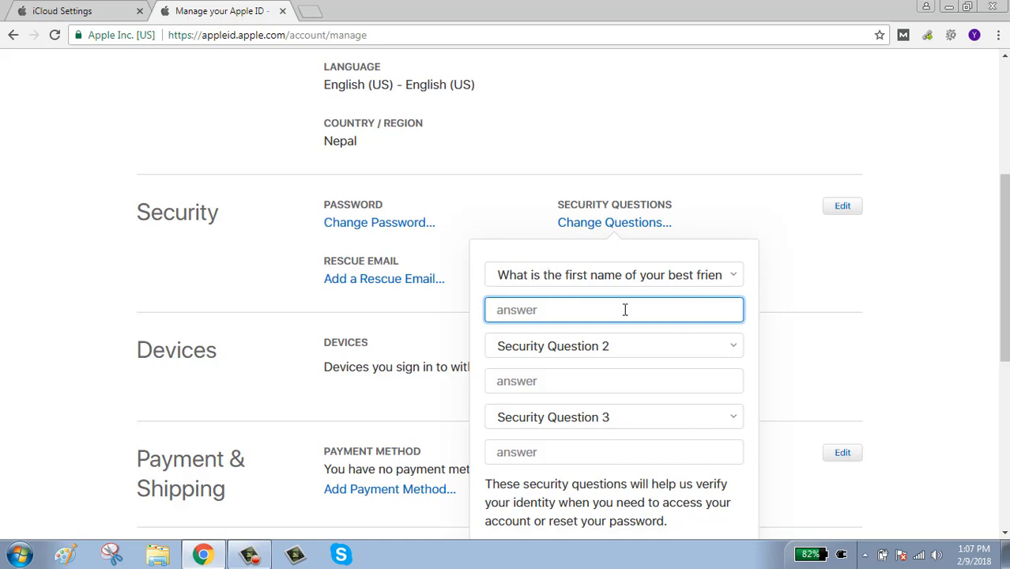
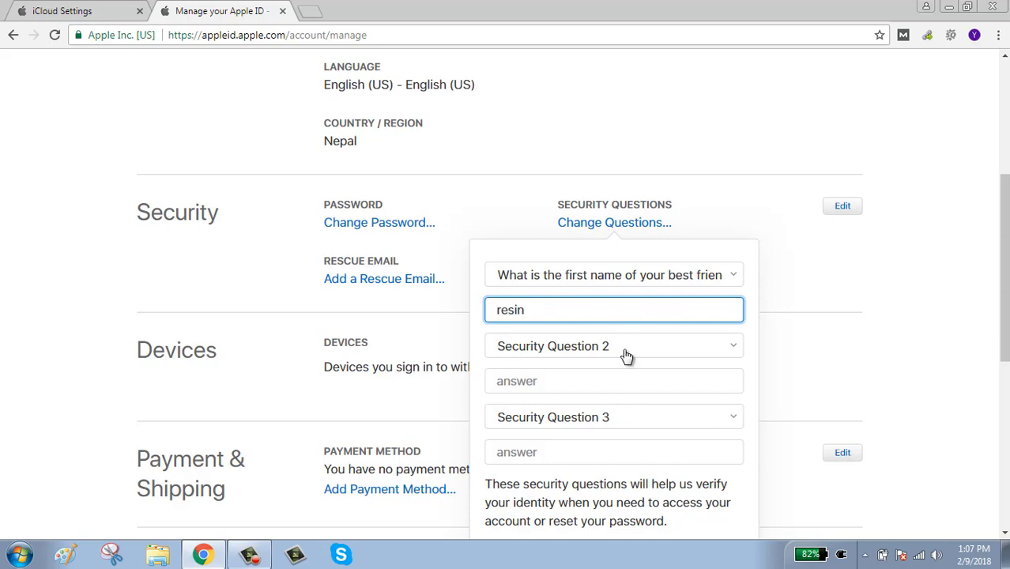
click(613, 344)
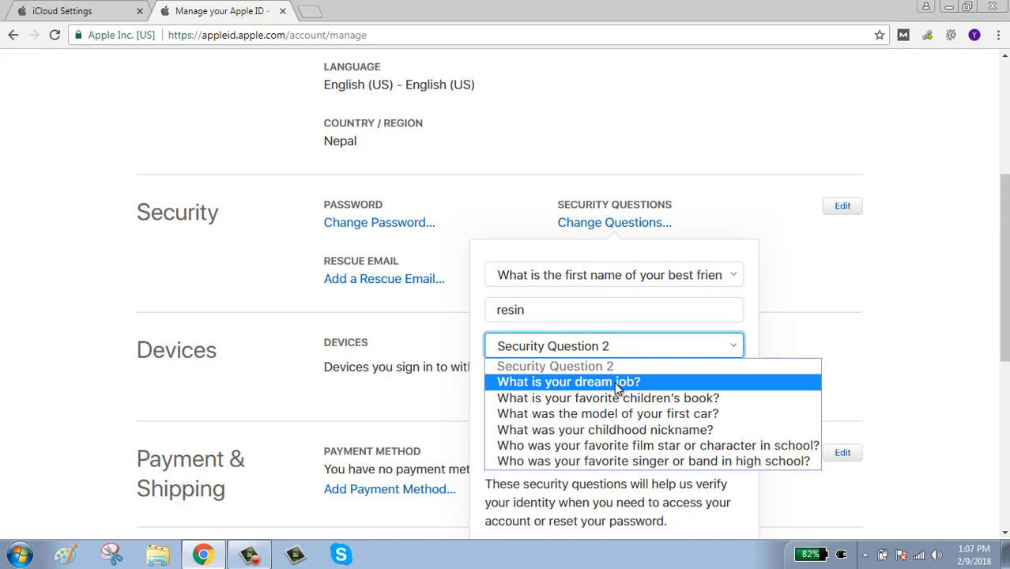
click(569, 381)
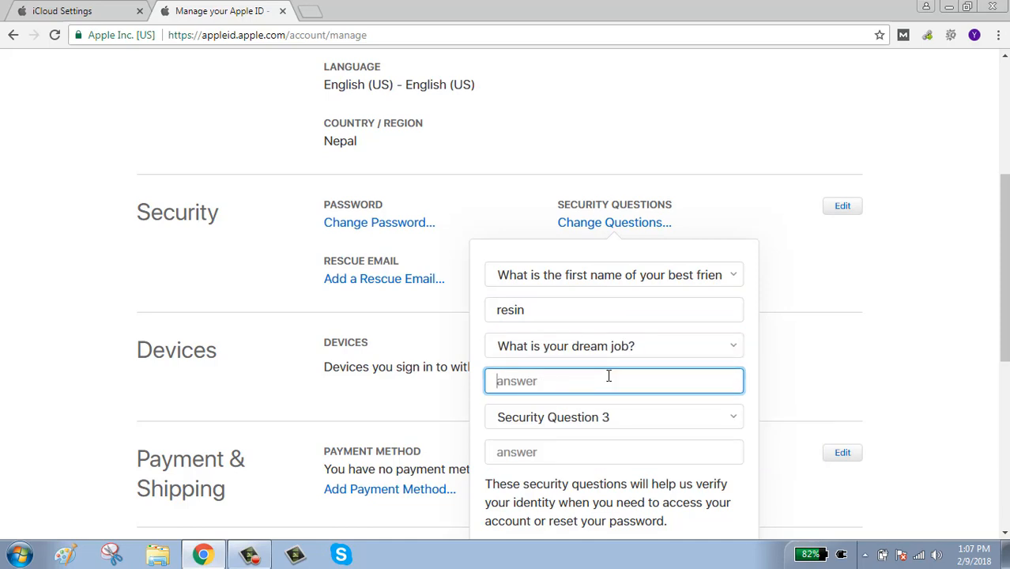
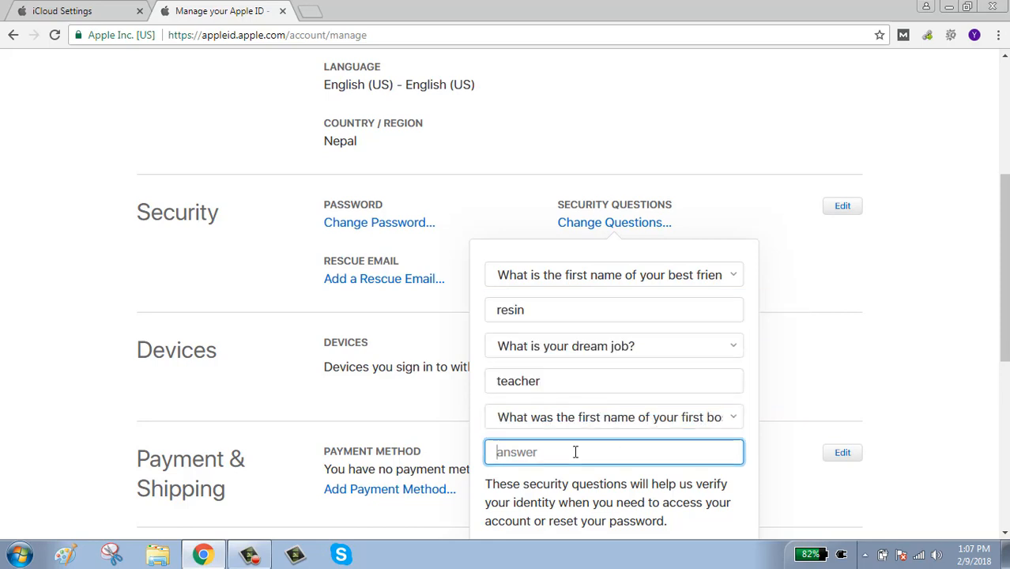
mouse_move(599, 473)
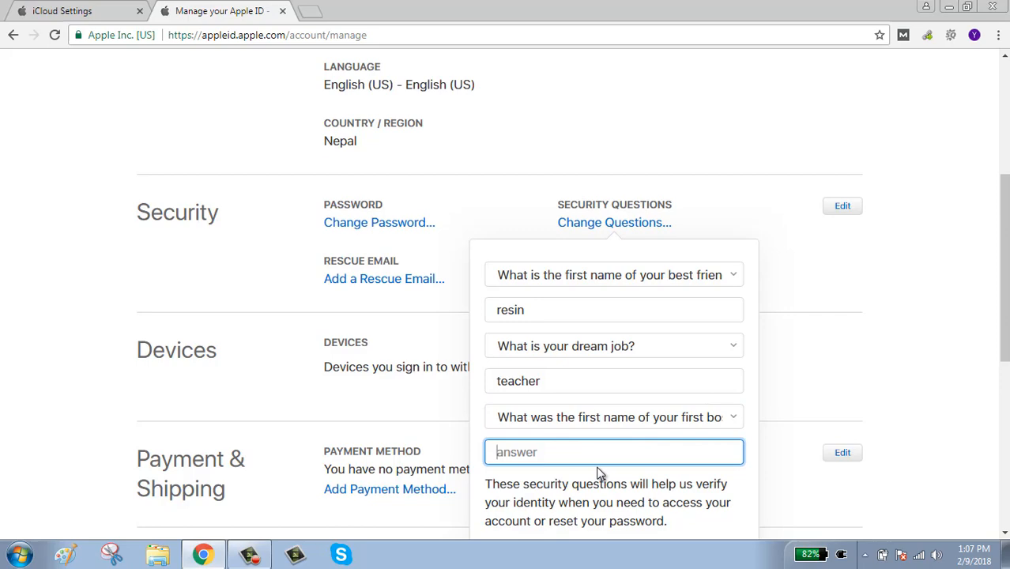
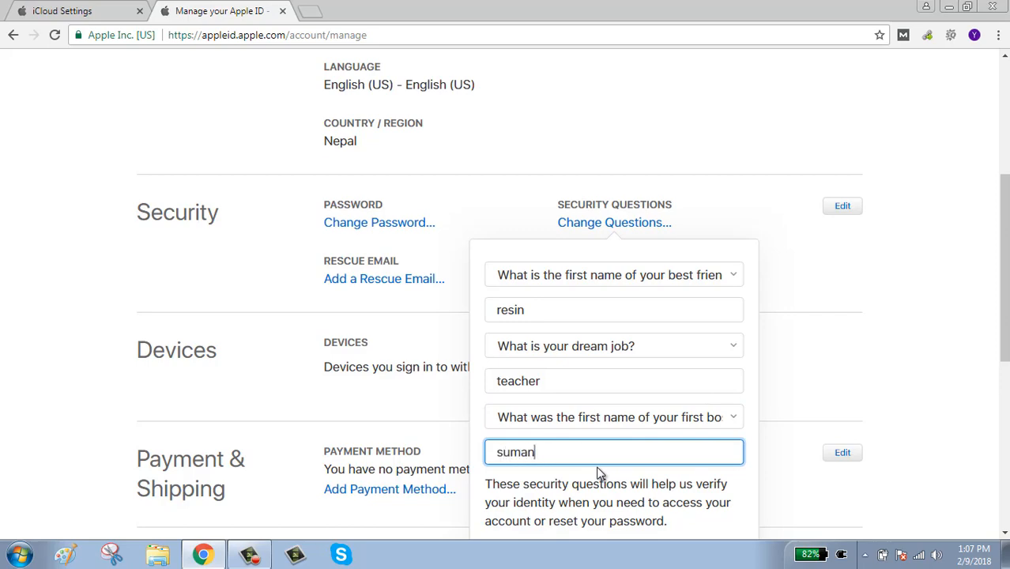
scroll(down, 3)
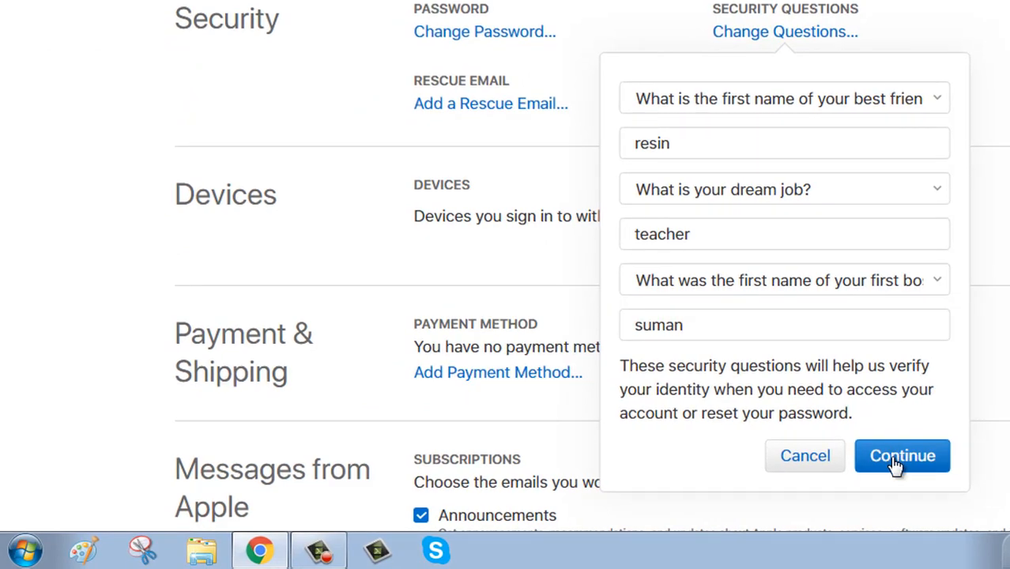
click(900, 455)
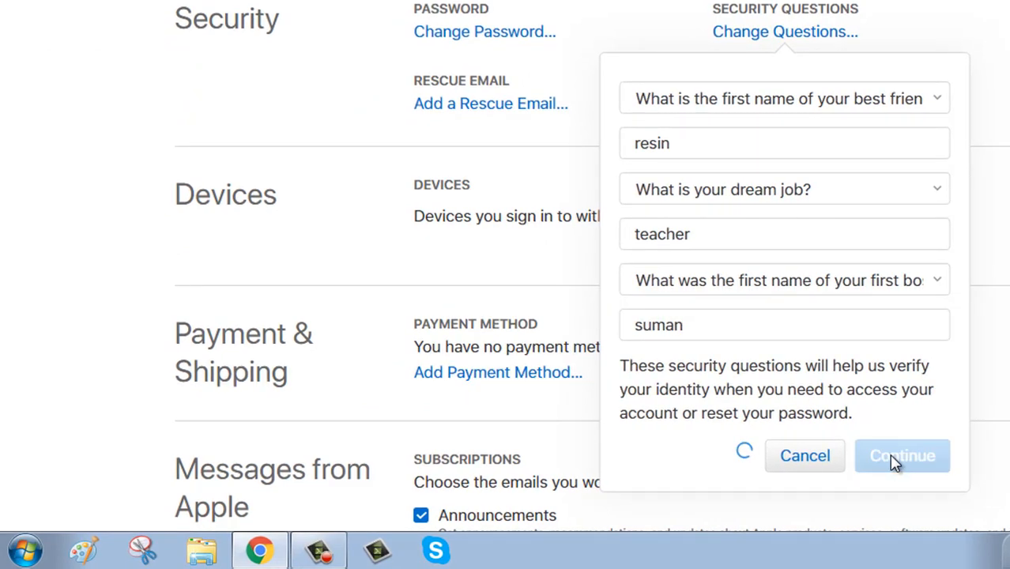
click(901, 455)
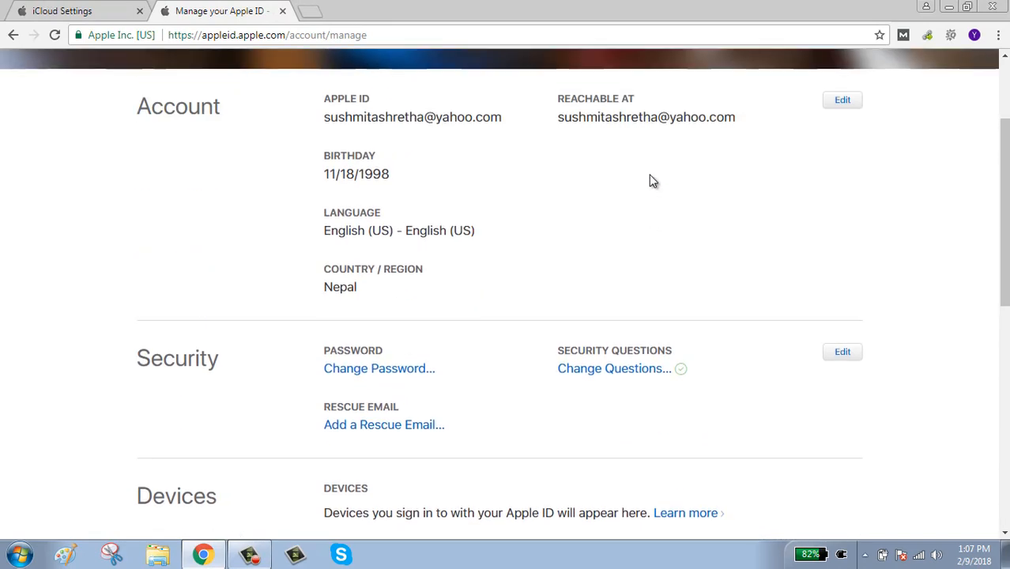
Sign out of the Apple ID account so the sign-in page loads.
scroll(down, 3)
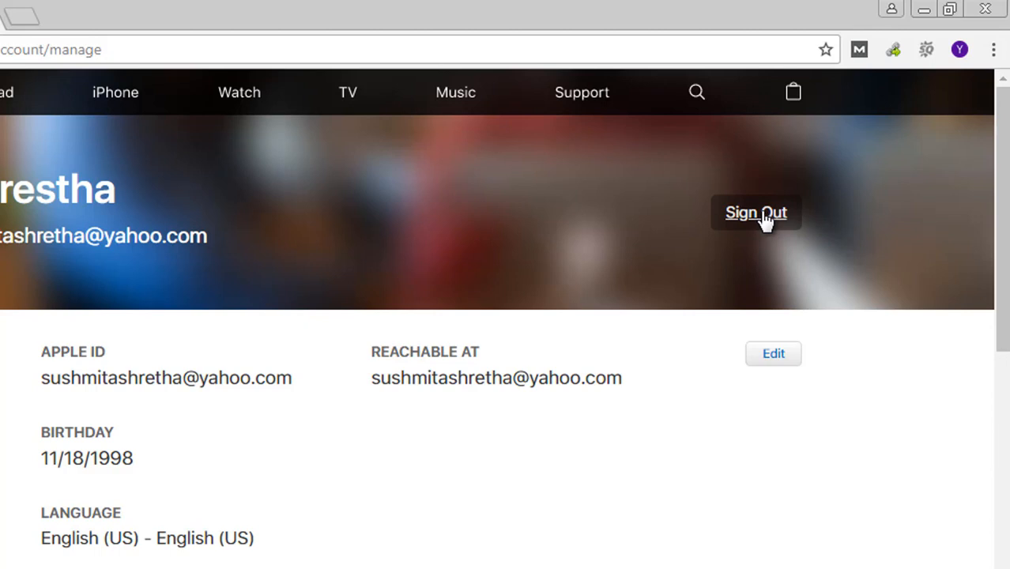
mouse_move(761, 228)
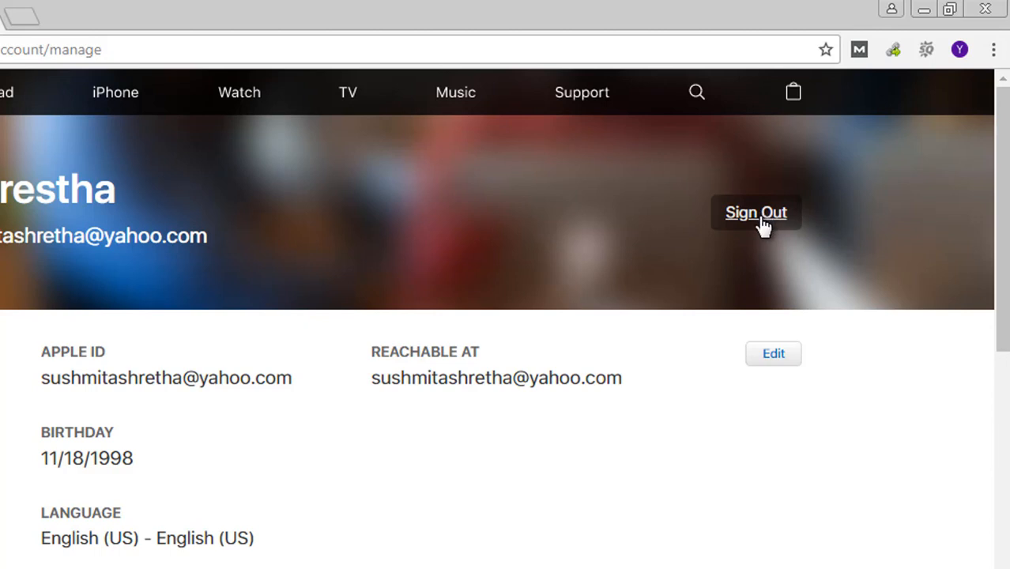
click(755, 212)
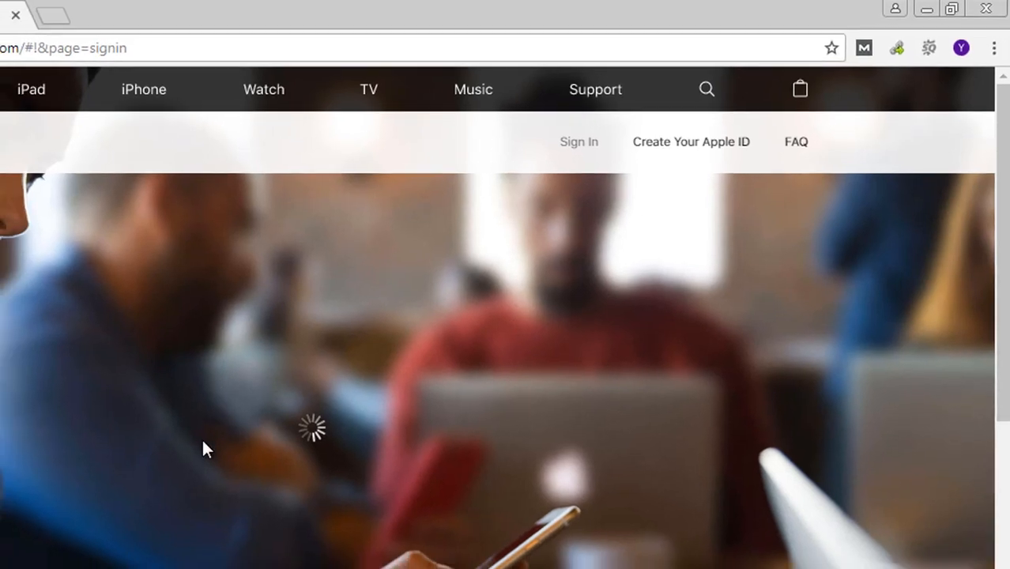